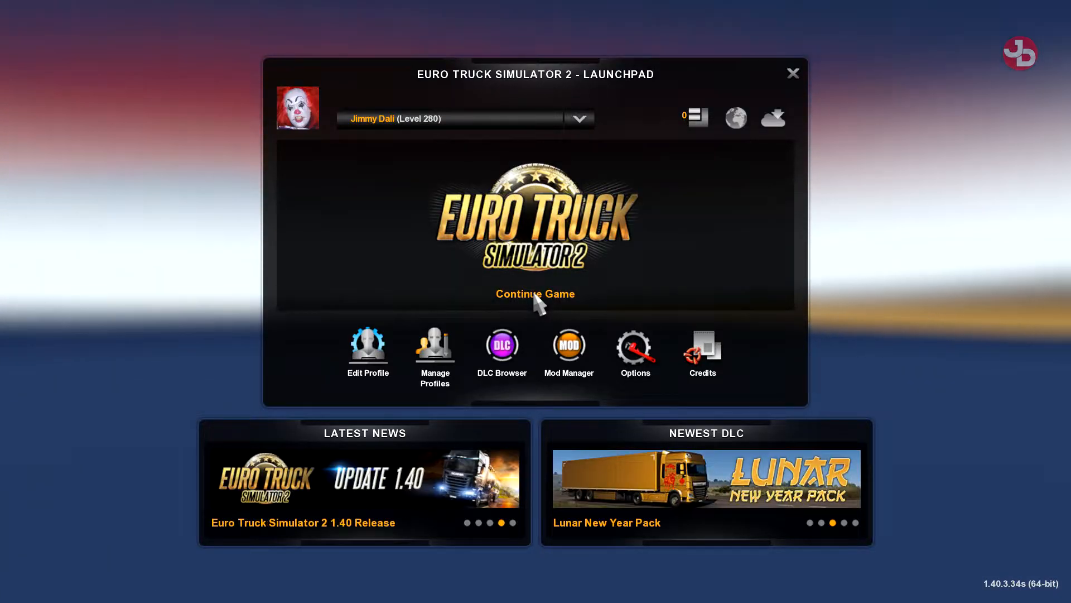
Resume the career briefly, then stop Euro Truck Simulator 2 and close the Steam library.
click(535, 293)
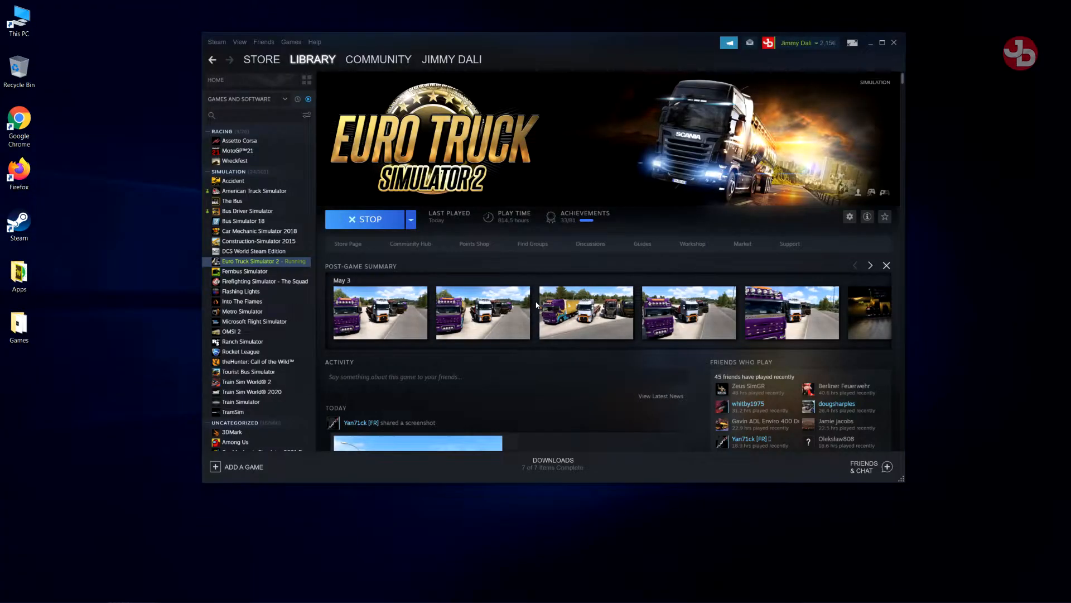
click(366, 219)
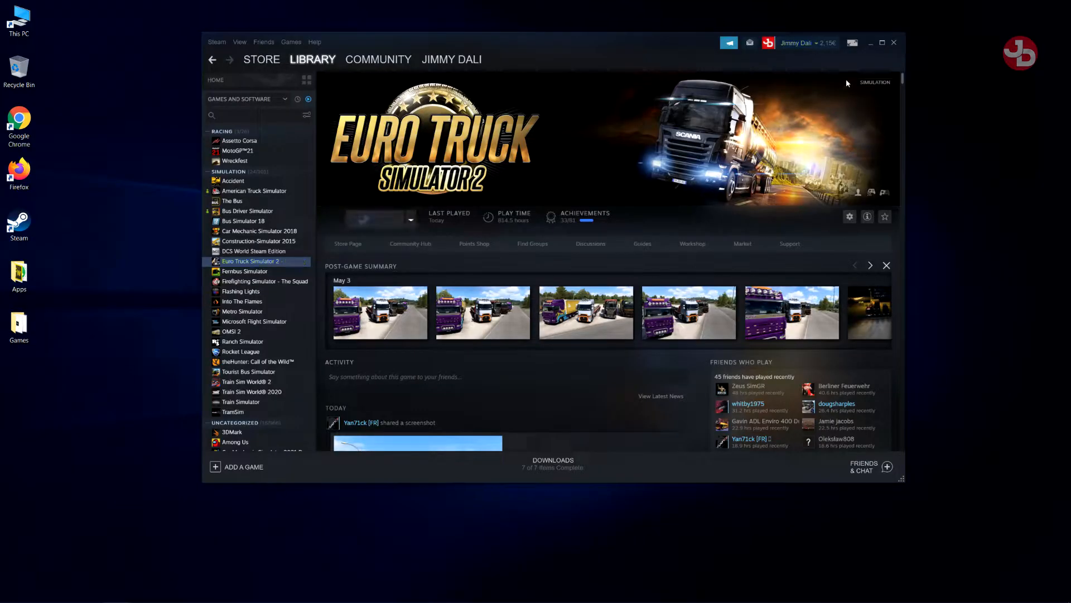
click(871, 43)
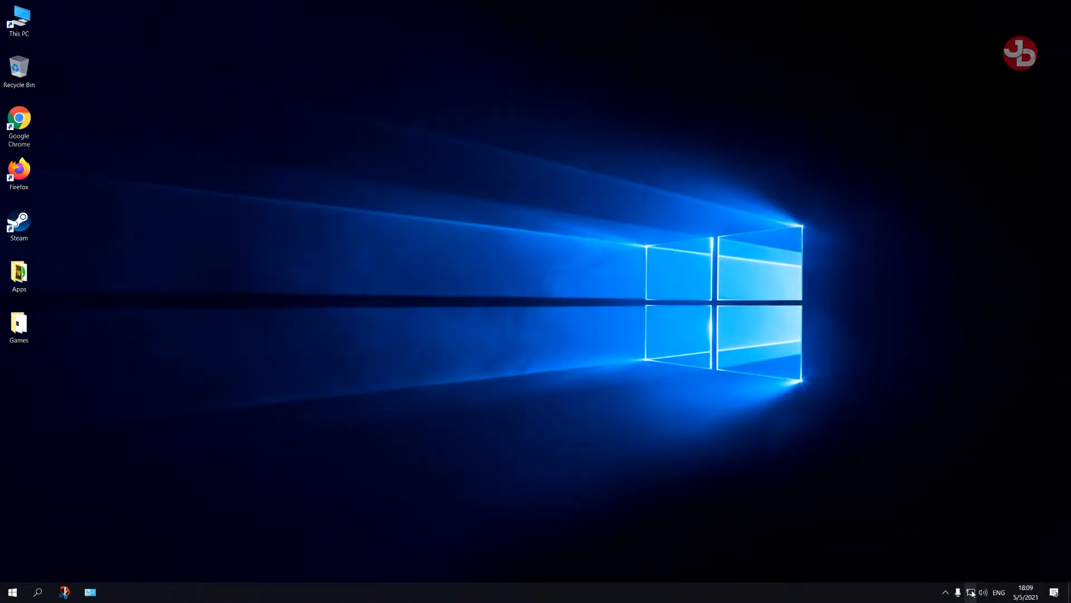
From the network tray icon, reach Network Connections and bring up the Ethernet connection's actions.
right_click(970, 592)
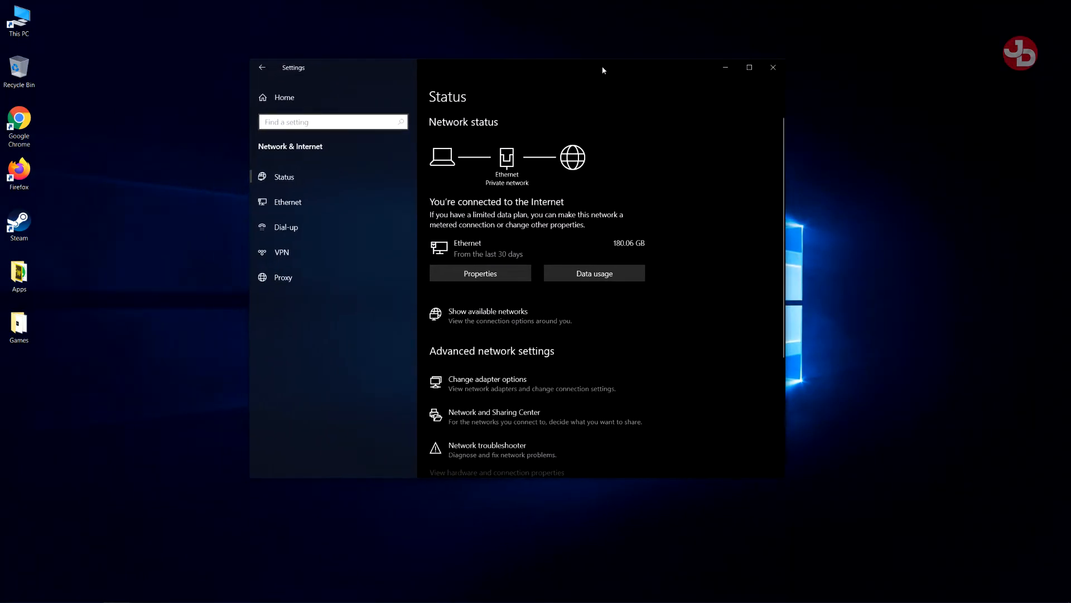
mouse_move(489, 383)
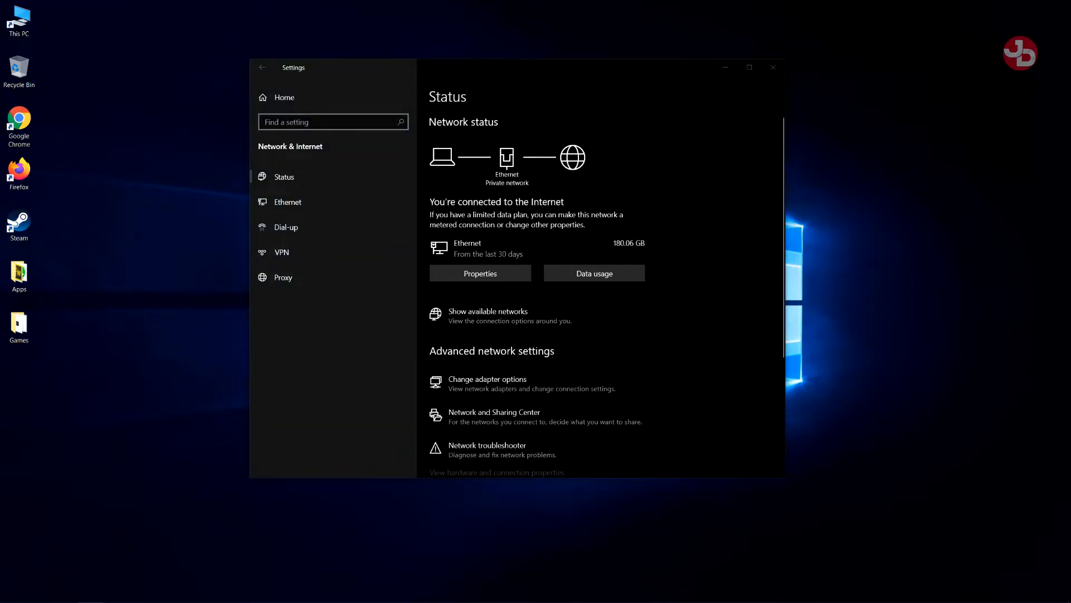
click(488, 380)
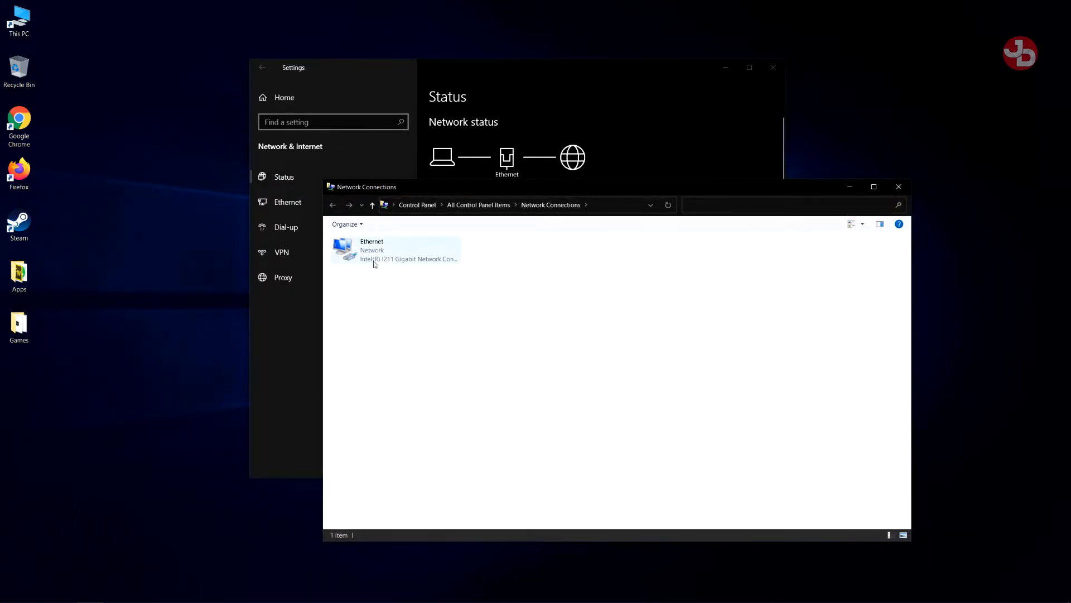
mouse_move(375, 256)
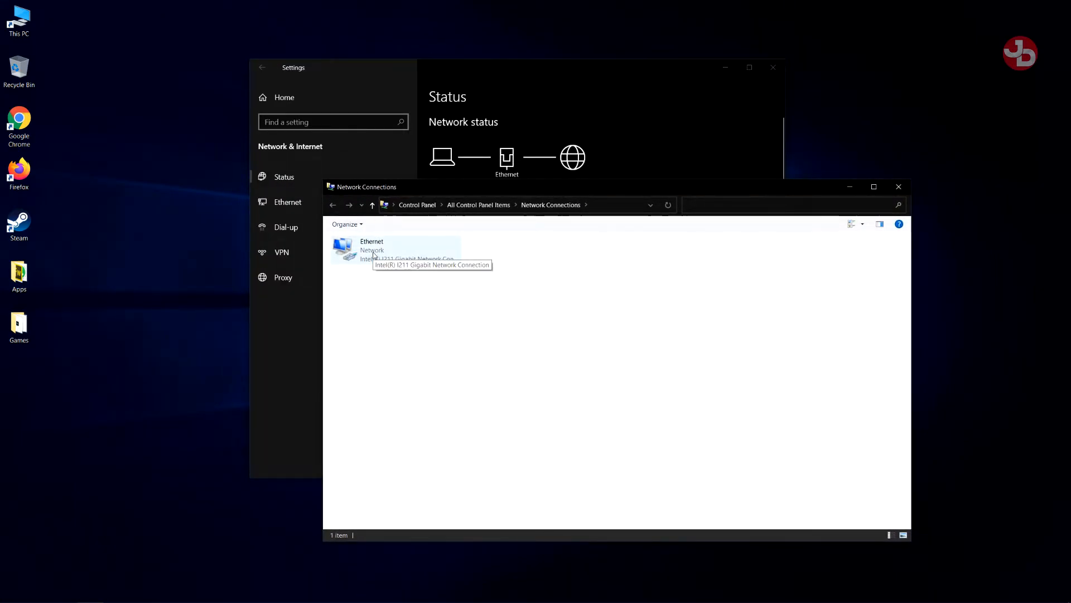
right_click(370, 249)
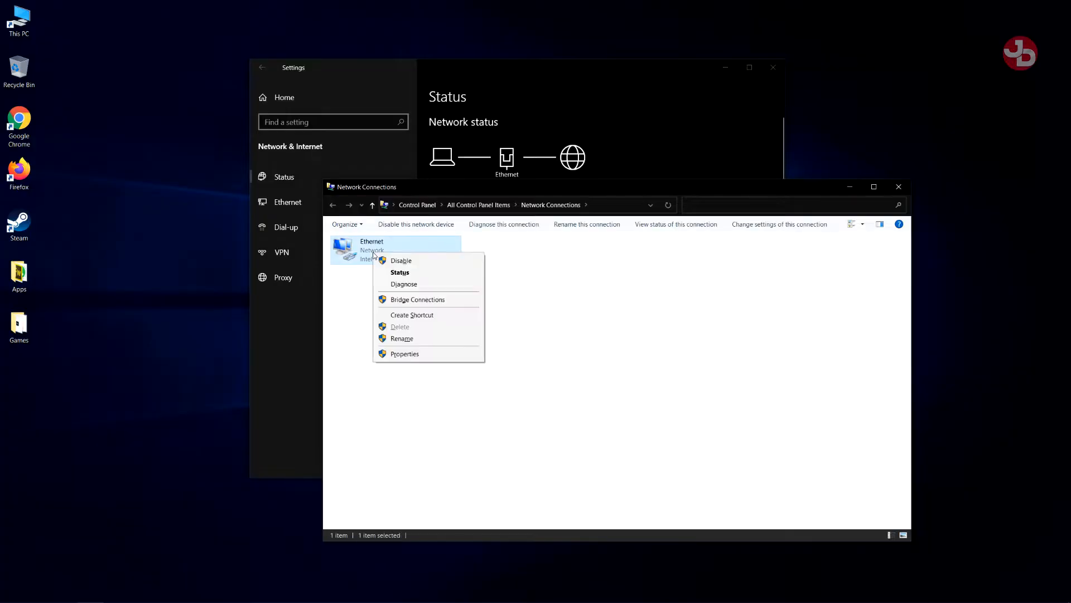
mouse_move(413, 283)
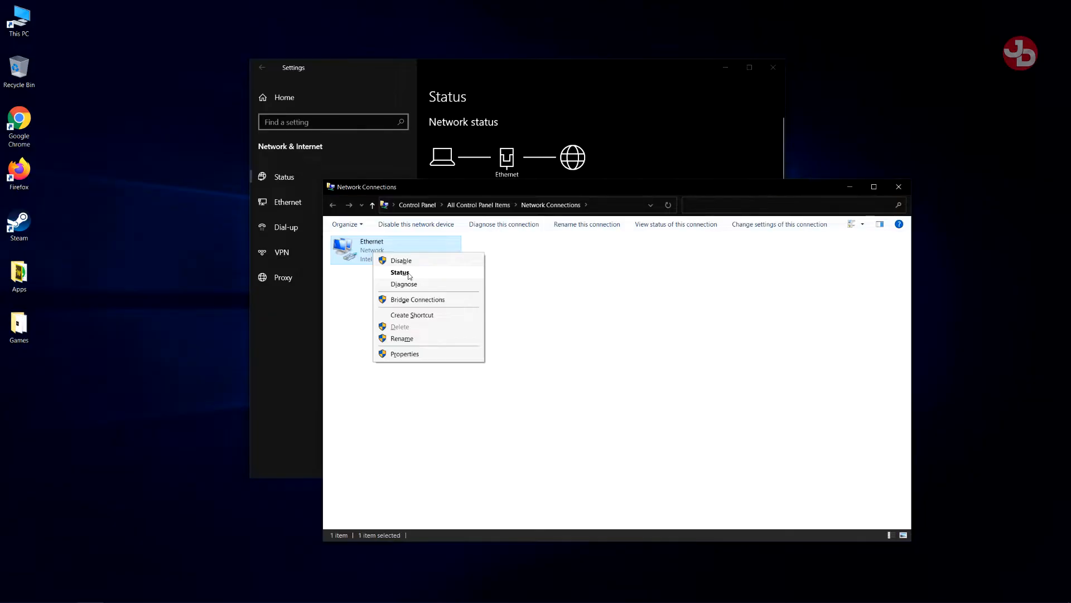
mouse_move(413, 341)
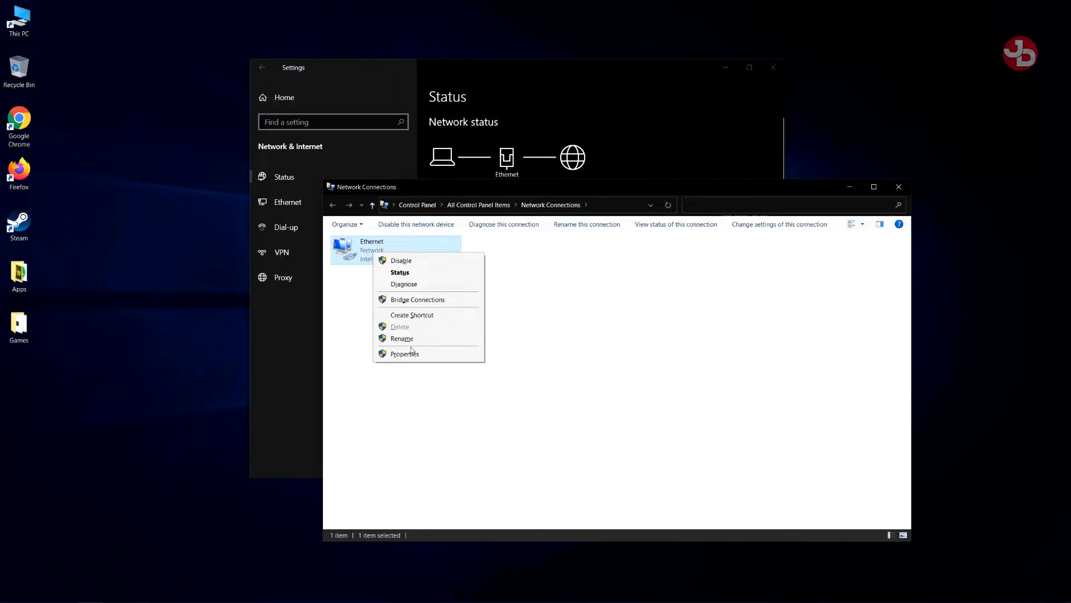
Set Ethernet's IPv4 to custom DNS servers 1.1.1.1 and 1.0.0.1 and confirm.
click(404, 354)
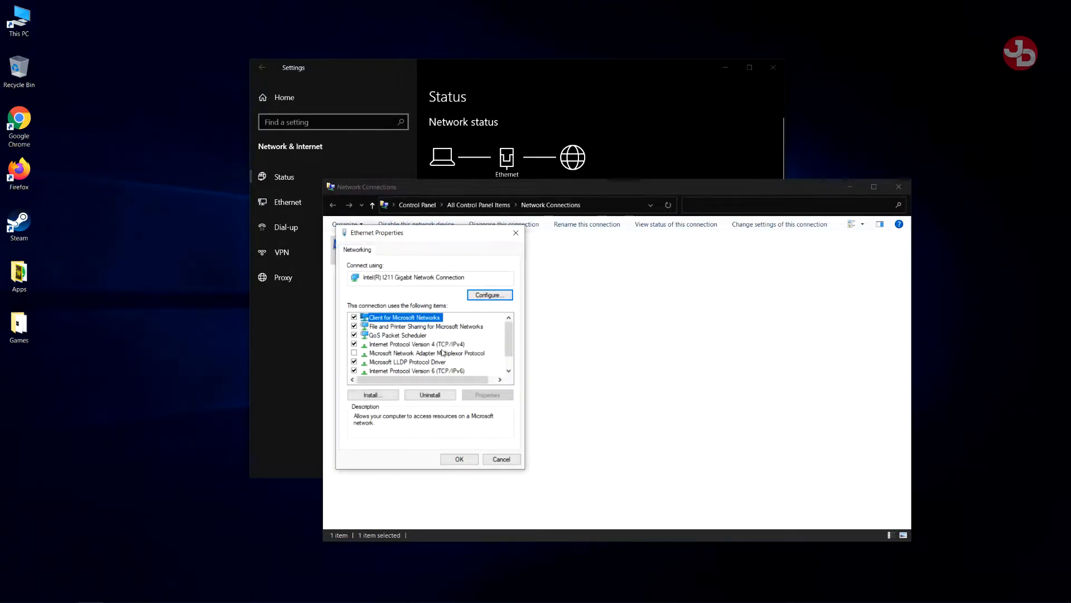
click(415, 343)
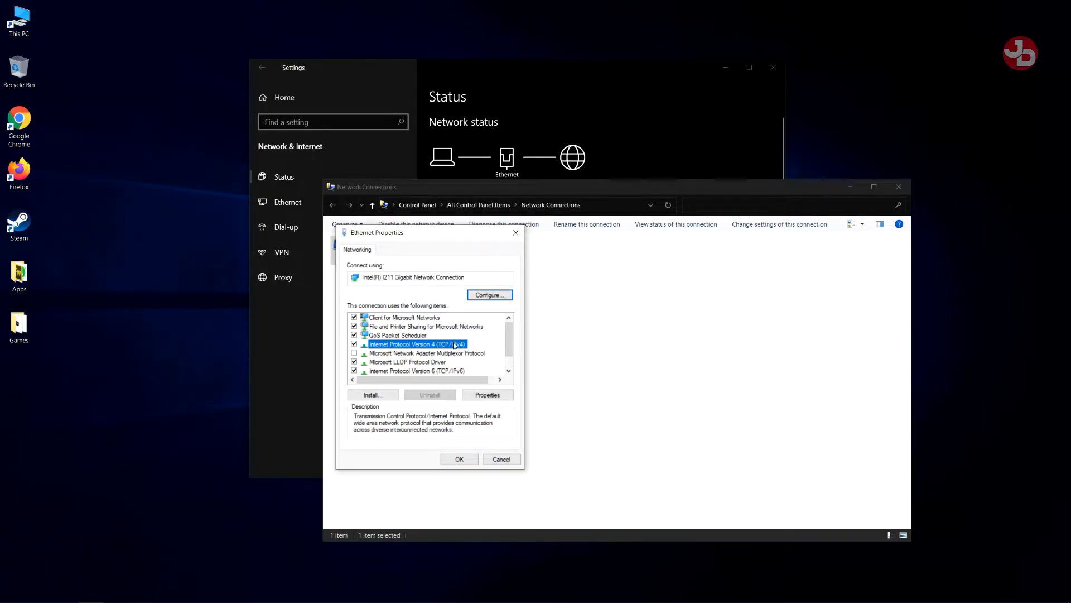
click(487, 394)
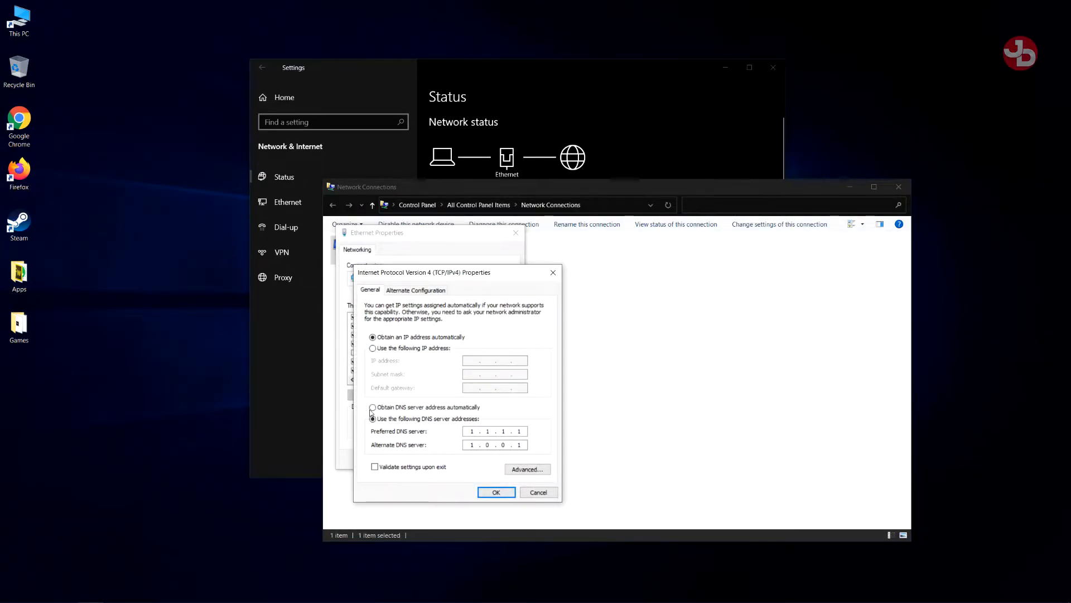
click(372, 407)
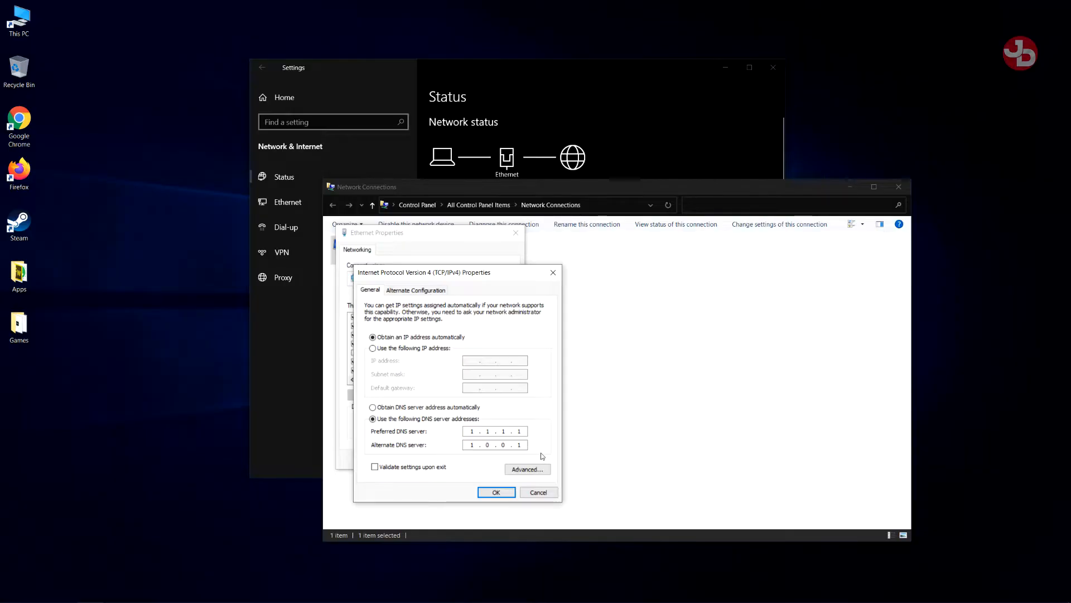
mouse_move(540, 451)
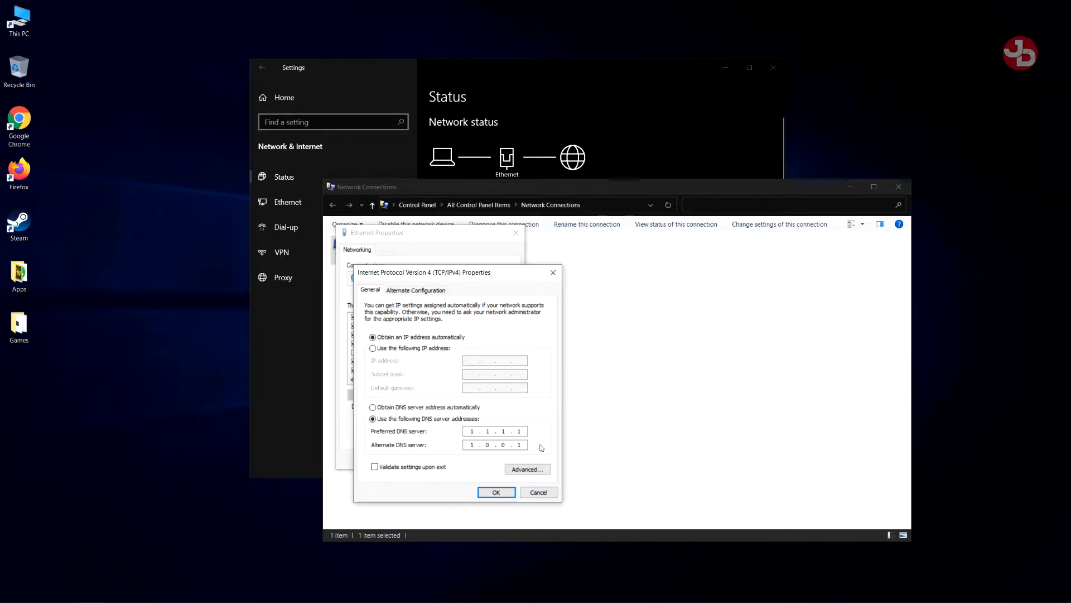
mouse_move(542, 447)
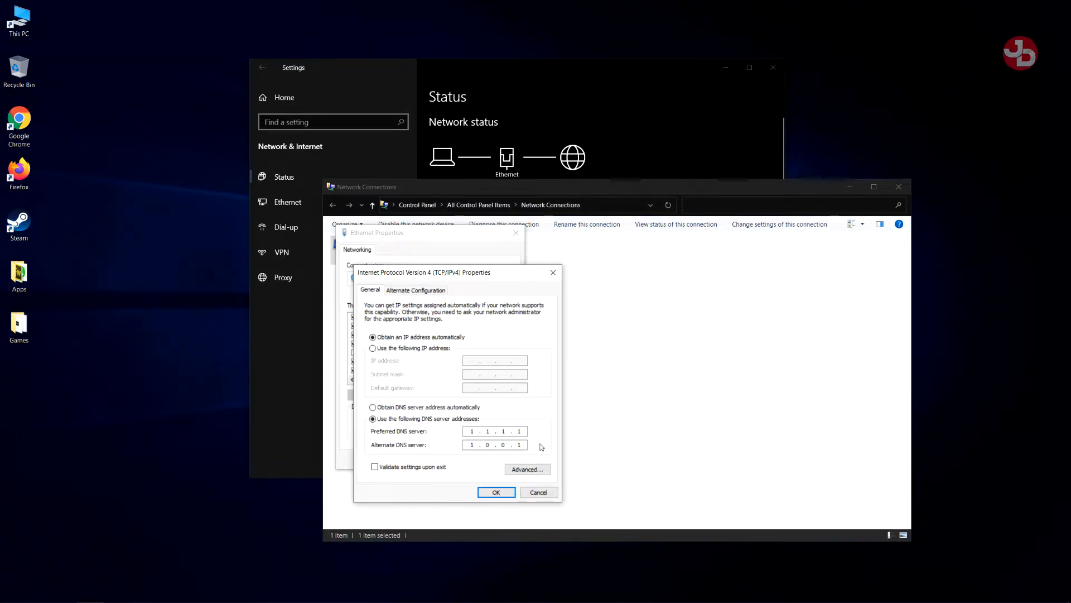
mouse_move(538, 440)
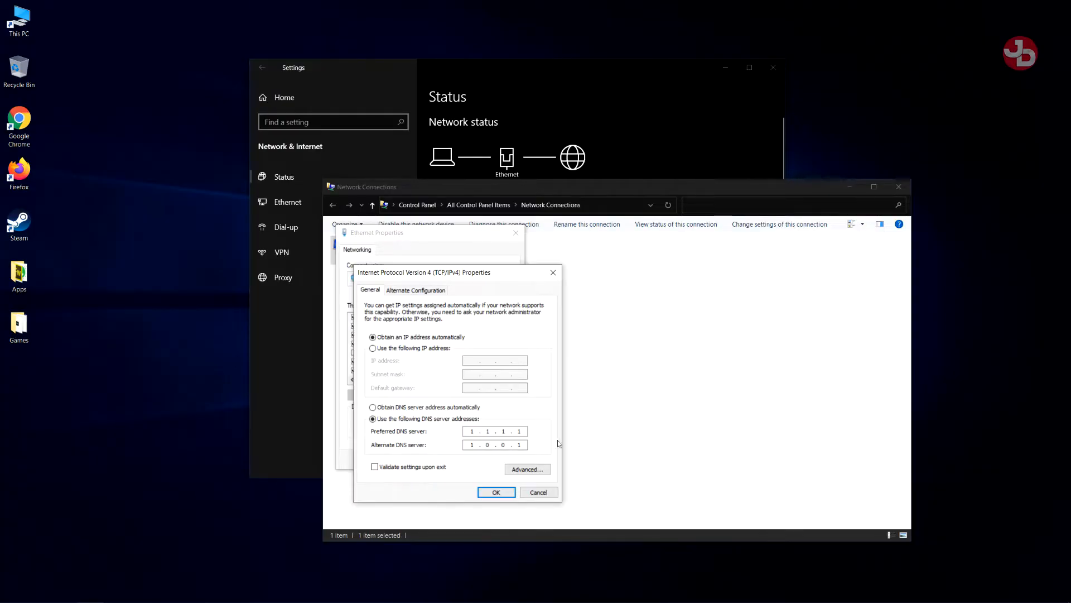
mouse_move(537, 444)
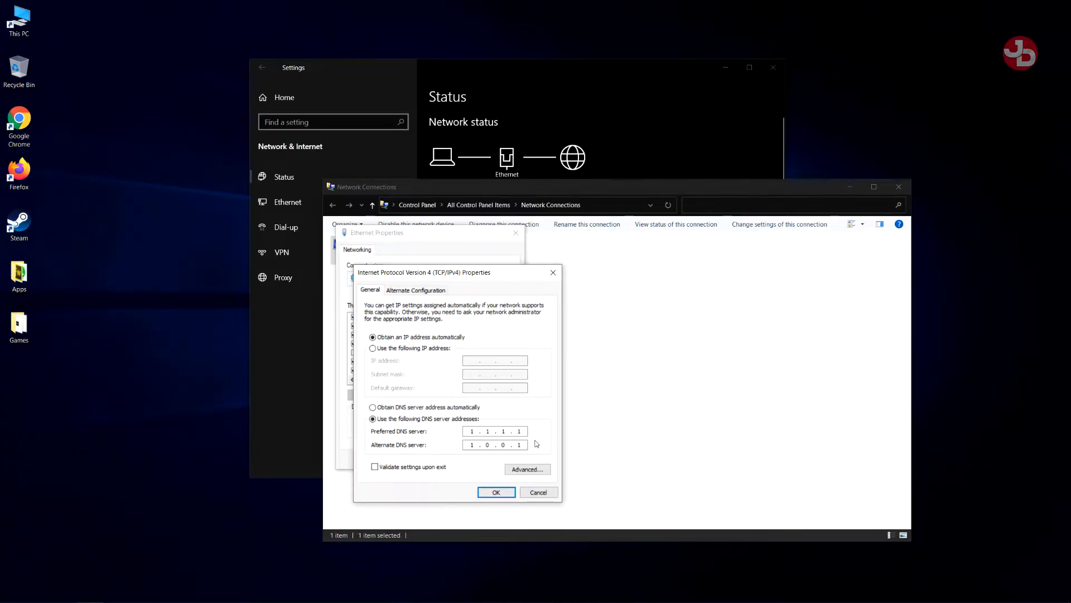
mouse_move(555, 447)
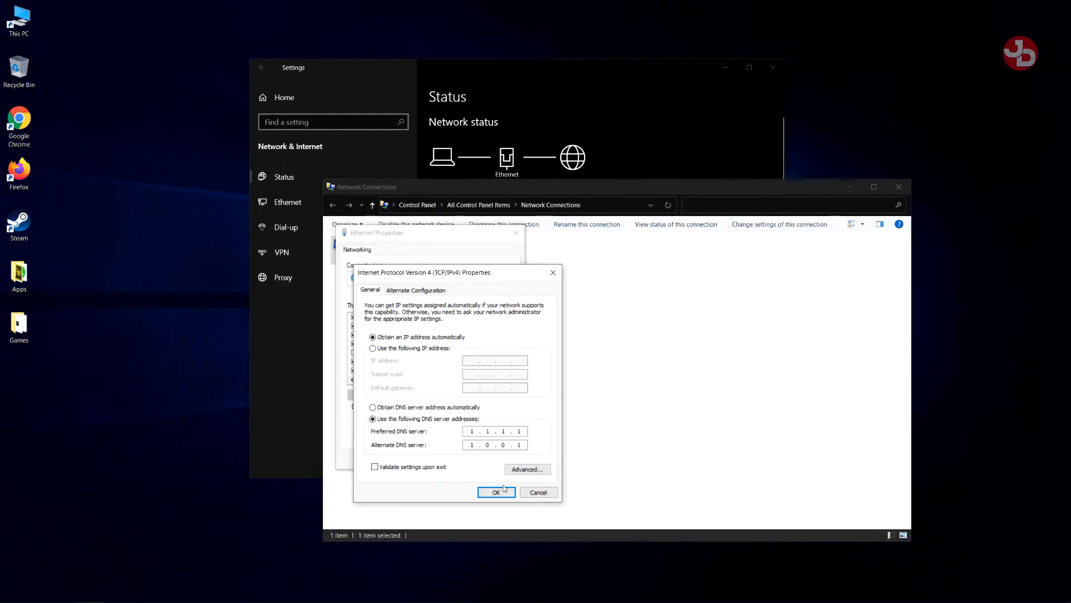
click(495, 492)
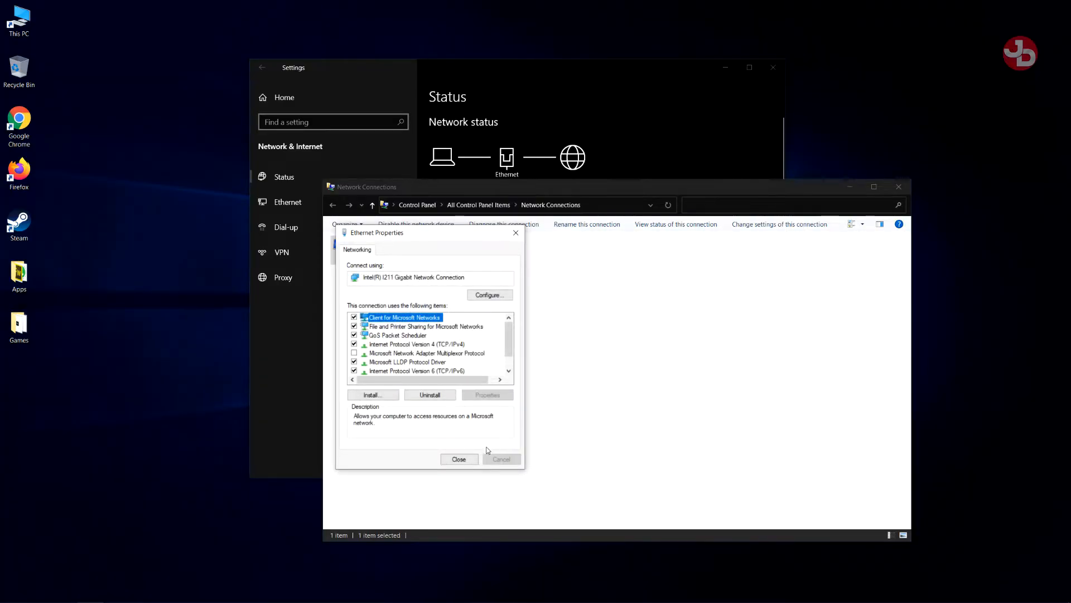
Close the Ethernet properties and the network status settings, returning to the desktop.
click(458, 459)
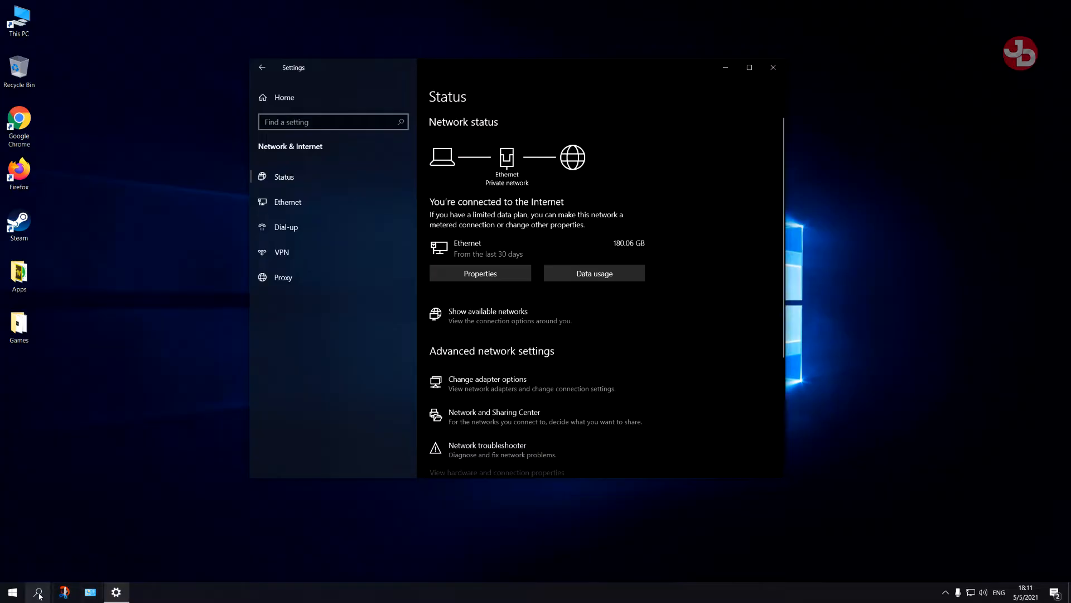
click(38, 592)
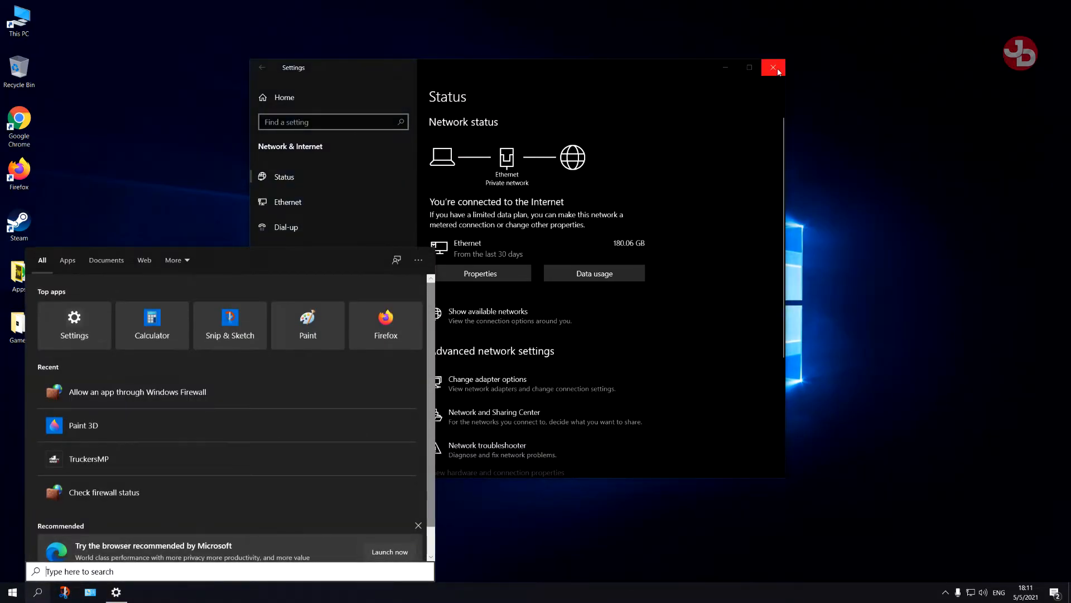
click(772, 68)
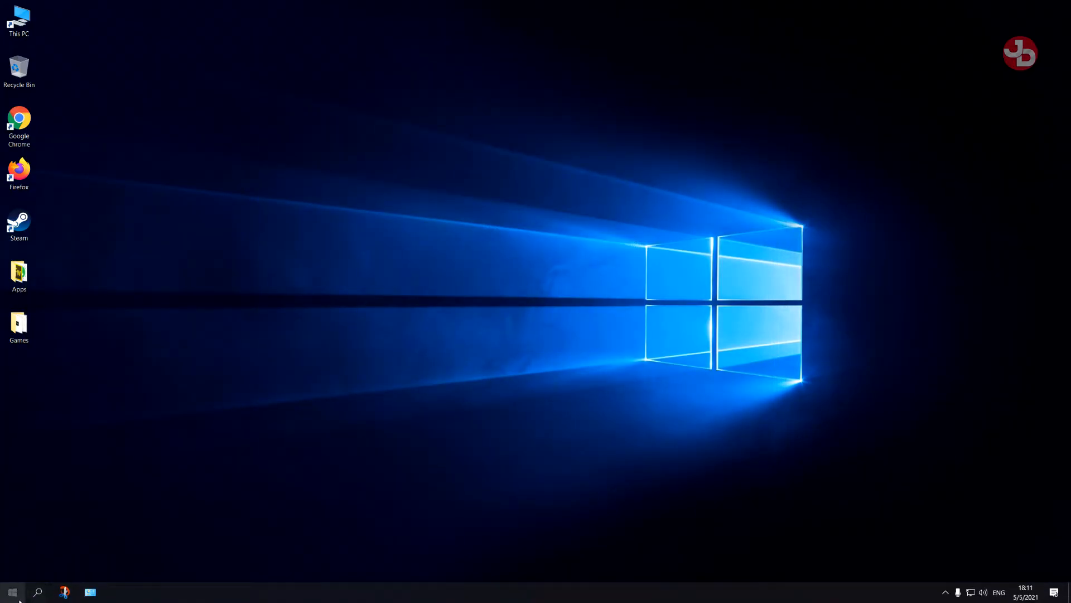
From Start search, reach 'Allow an app through Windows Firewall' and unlock the list via Change settings.
click(11, 591)
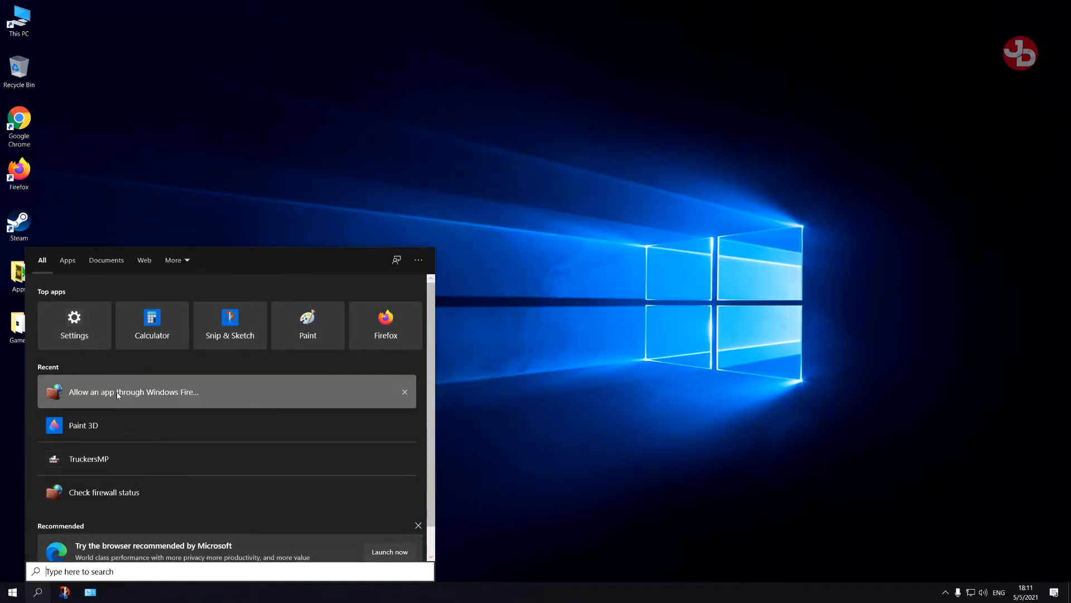
click(133, 391)
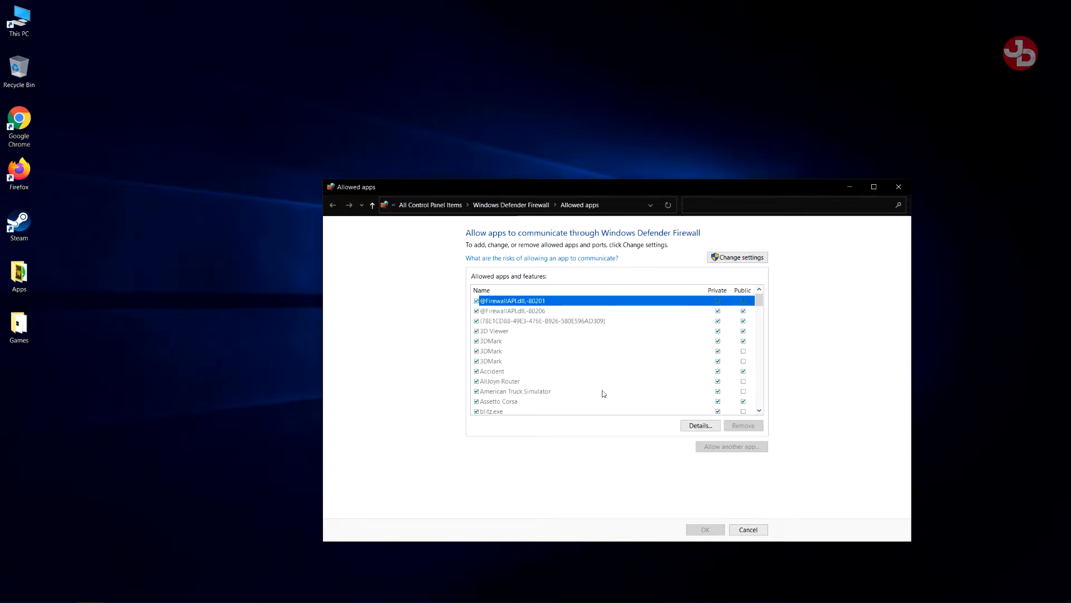
mouse_move(717, 395)
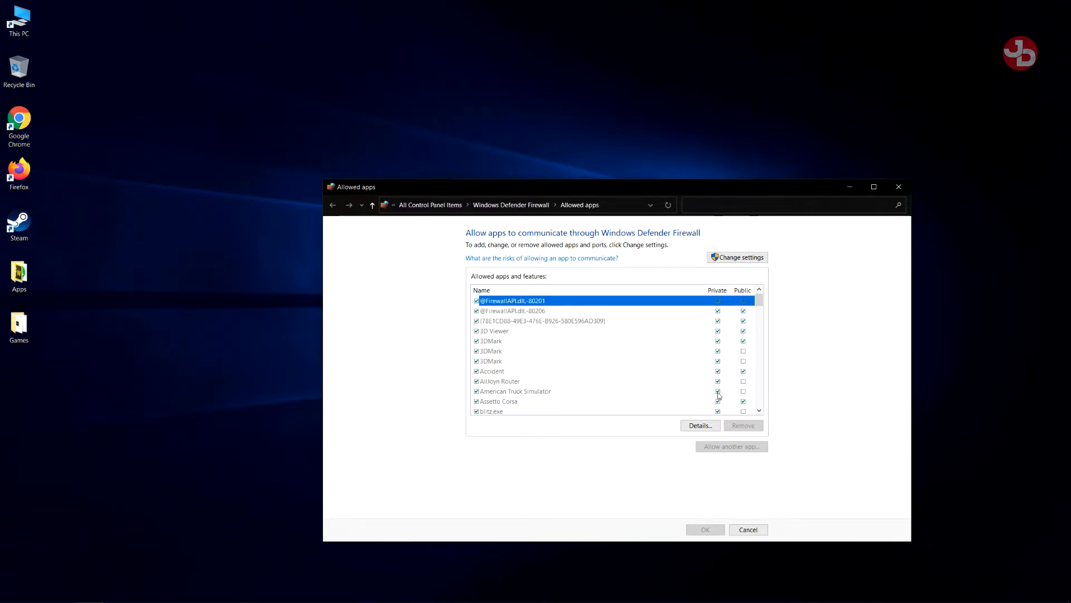
click(738, 257)
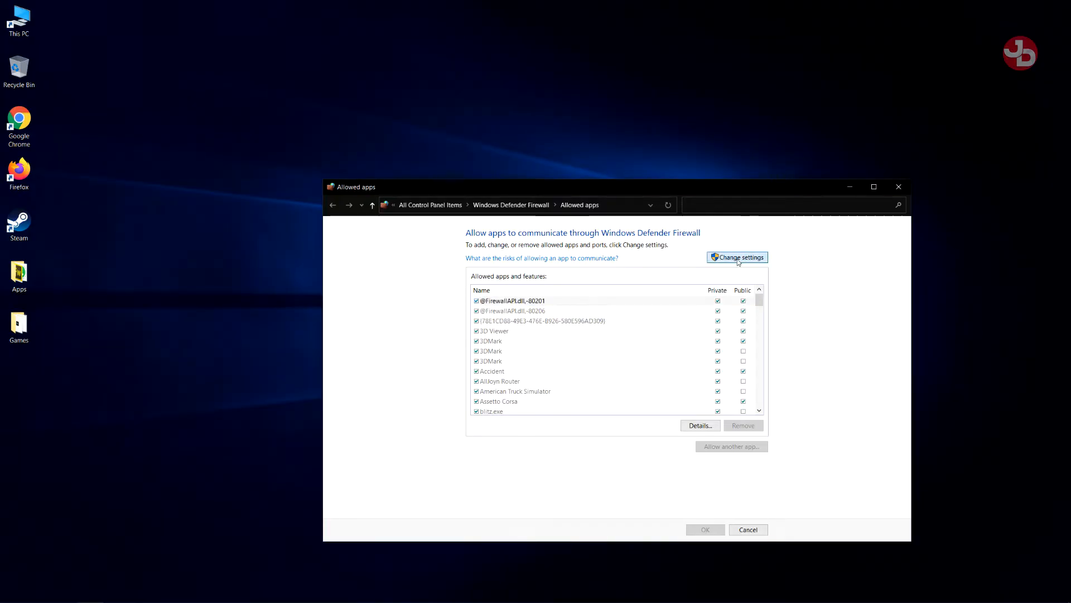
click(736, 256)
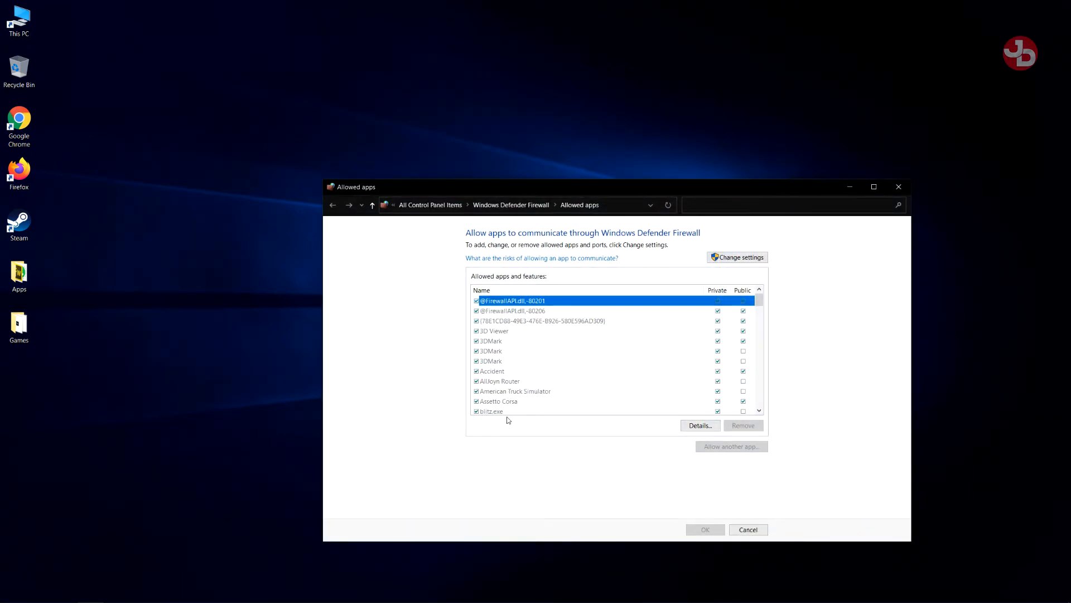
Start Allow another app and browse into steamapps\common\American Truck Simulator\bin\win_x64.
click(736, 257)
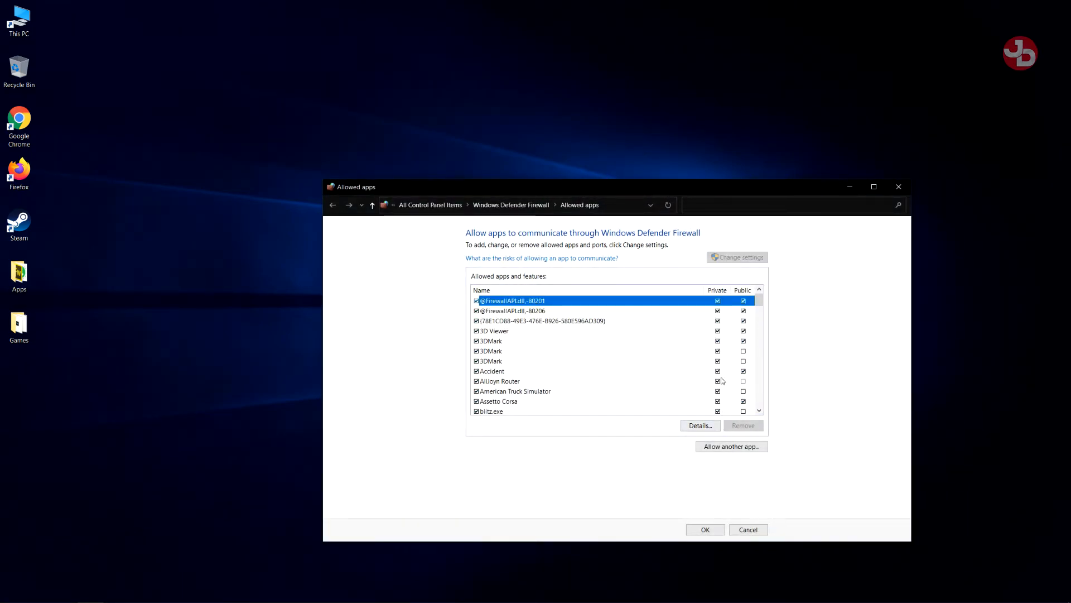
click(730, 447)
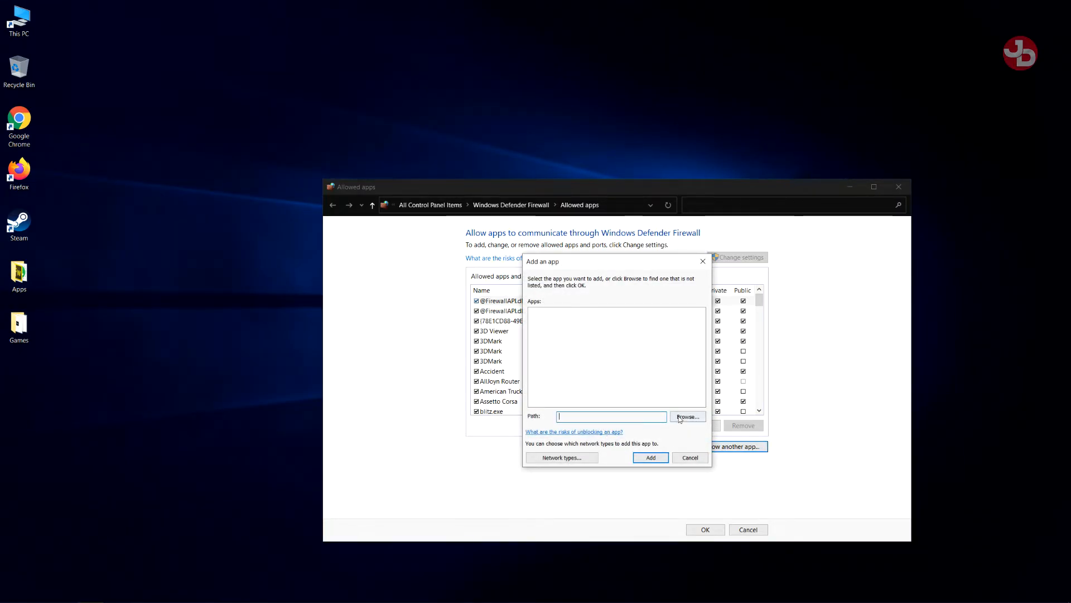
click(687, 417)
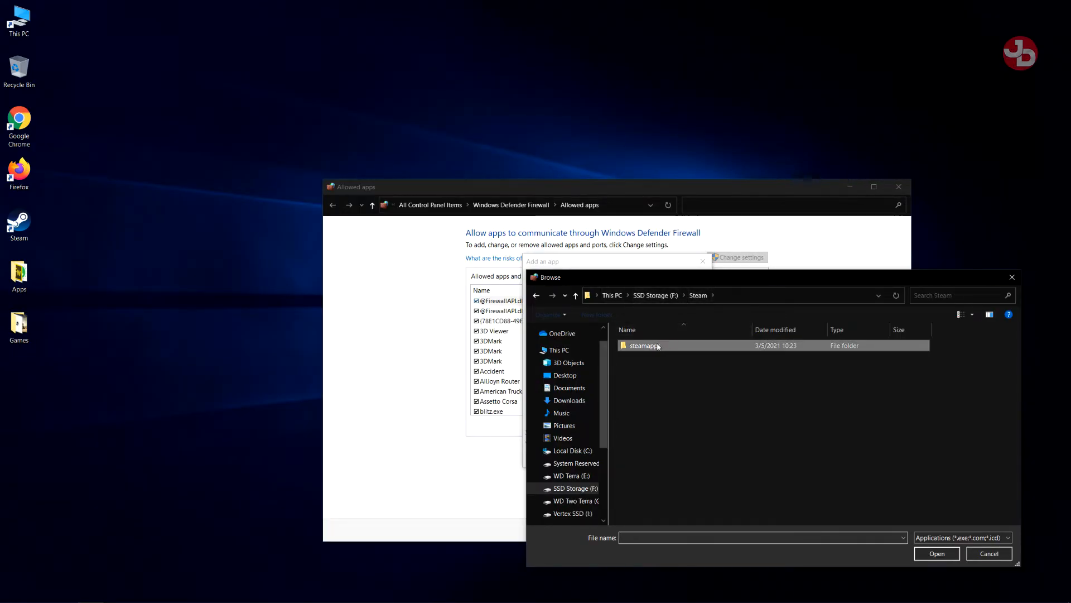
double_click(645, 345)
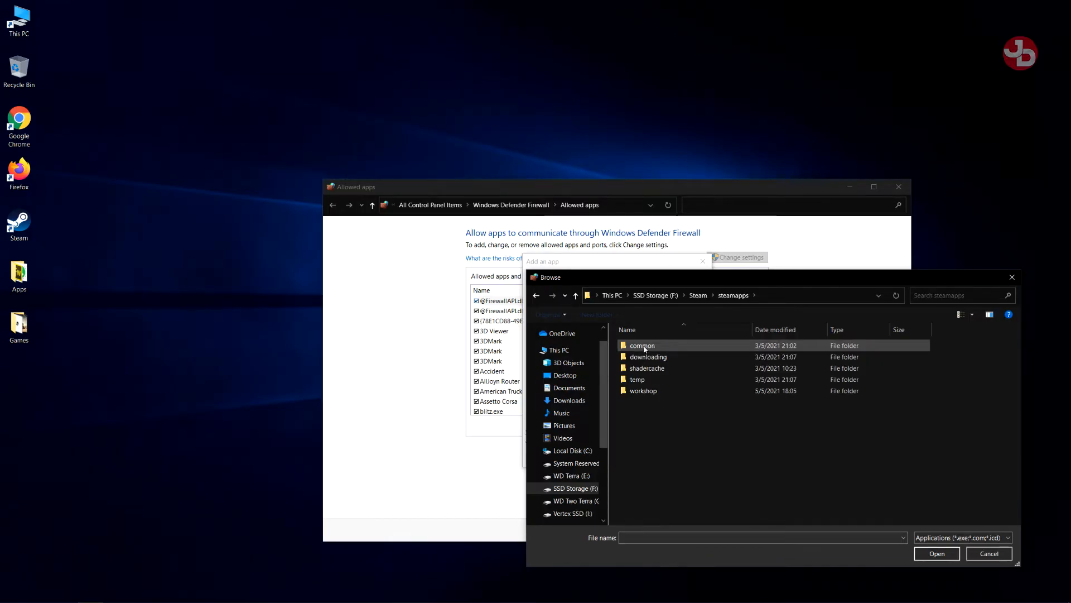
double_click(642, 344)
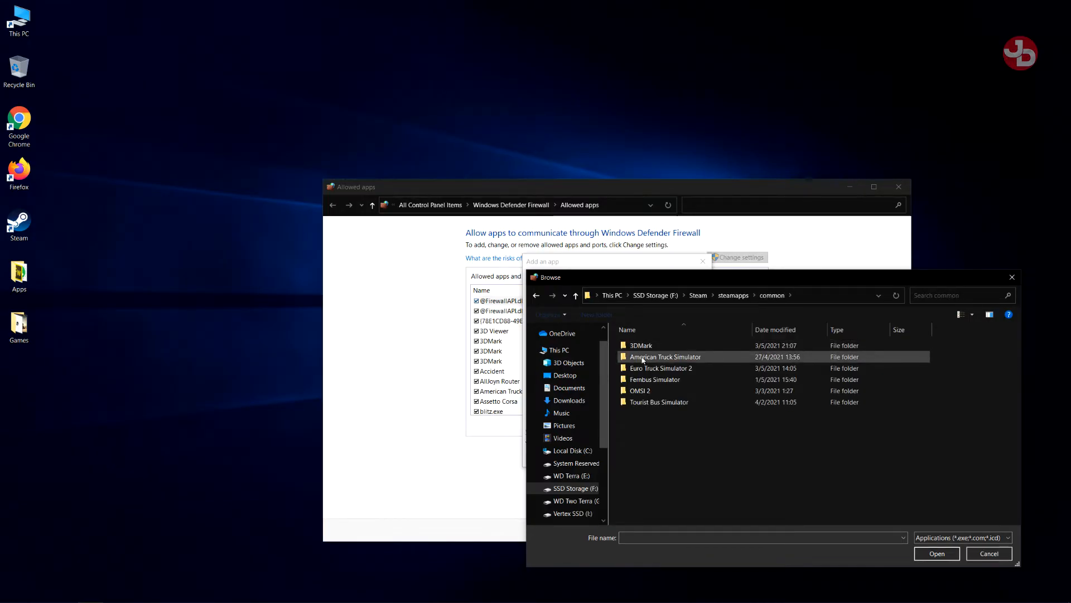
double_click(665, 356)
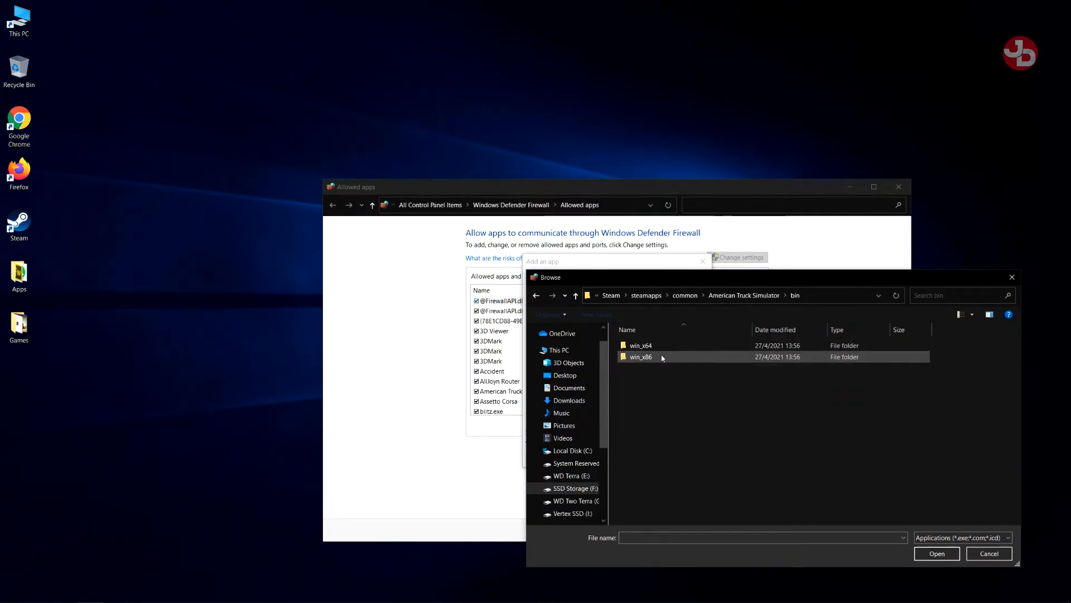
double_click(641, 345)
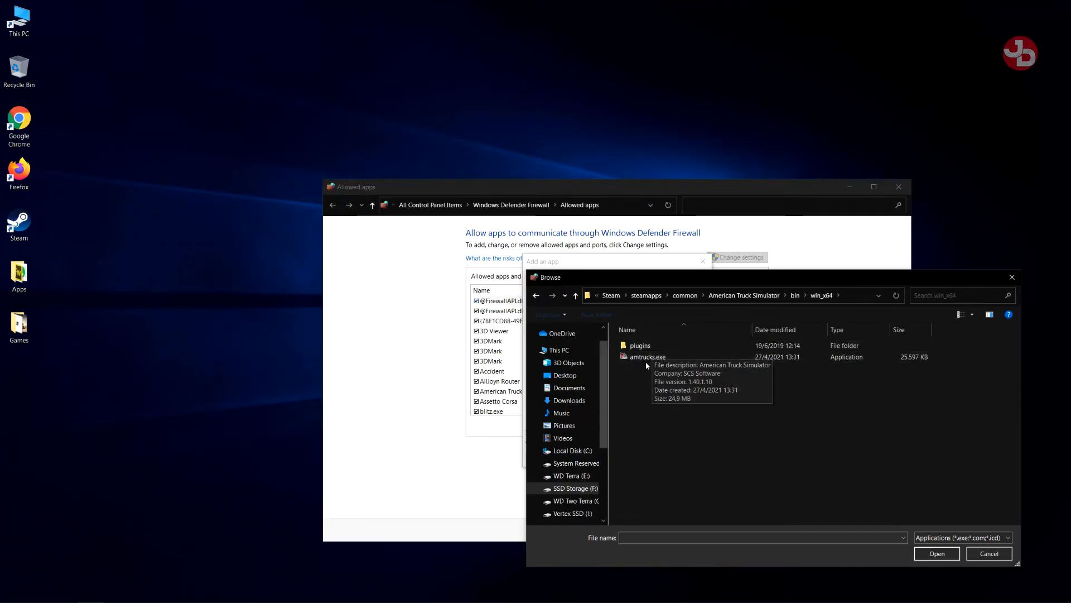
Choose amtrucks.exe and add it; acknowledge the warning that it is already an exception.
click(646, 356)
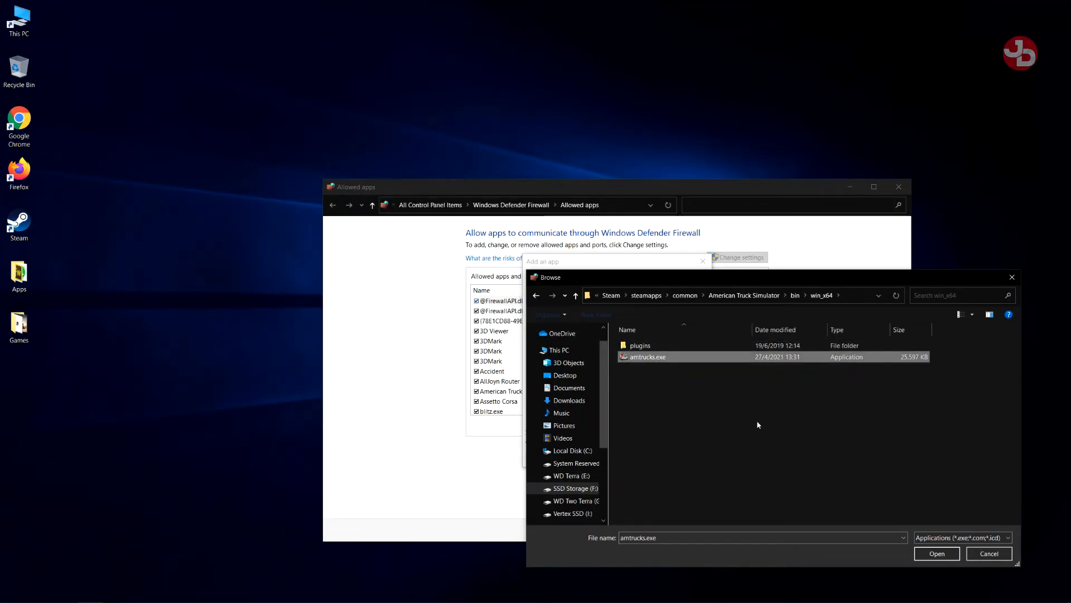
click(936, 554)
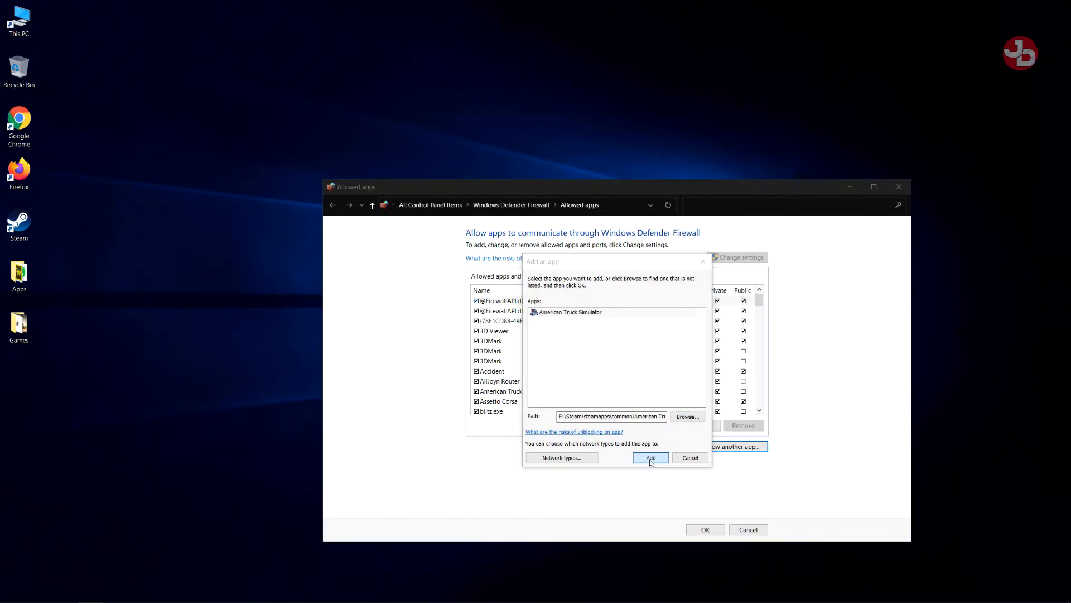
click(650, 458)
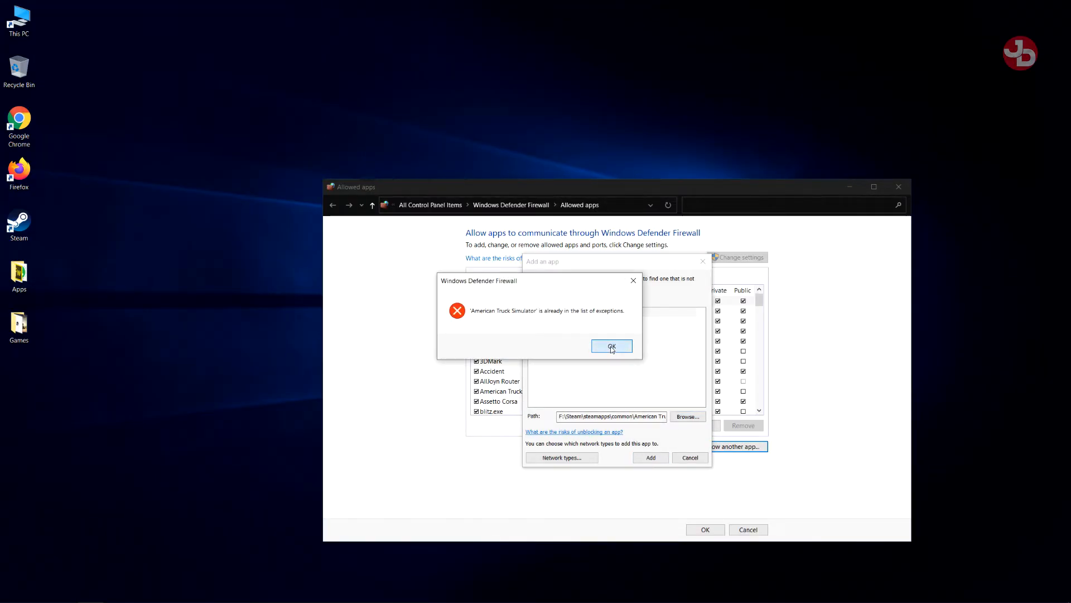
click(611, 346)
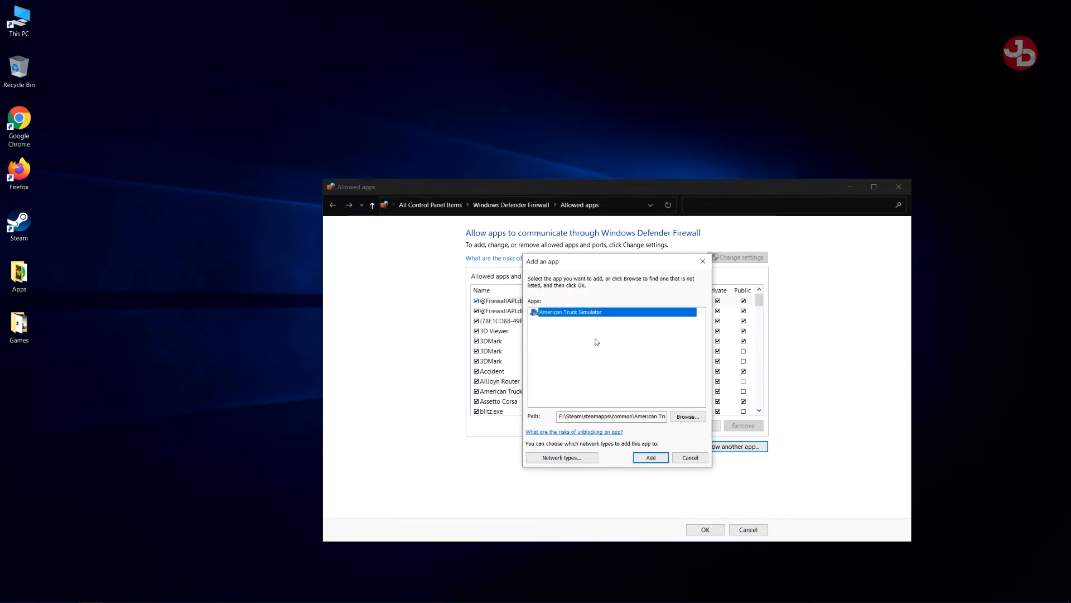
Cancel the Add an app dialog and scroll the allowed apps list where American Truck Simulator appears.
click(649, 458)
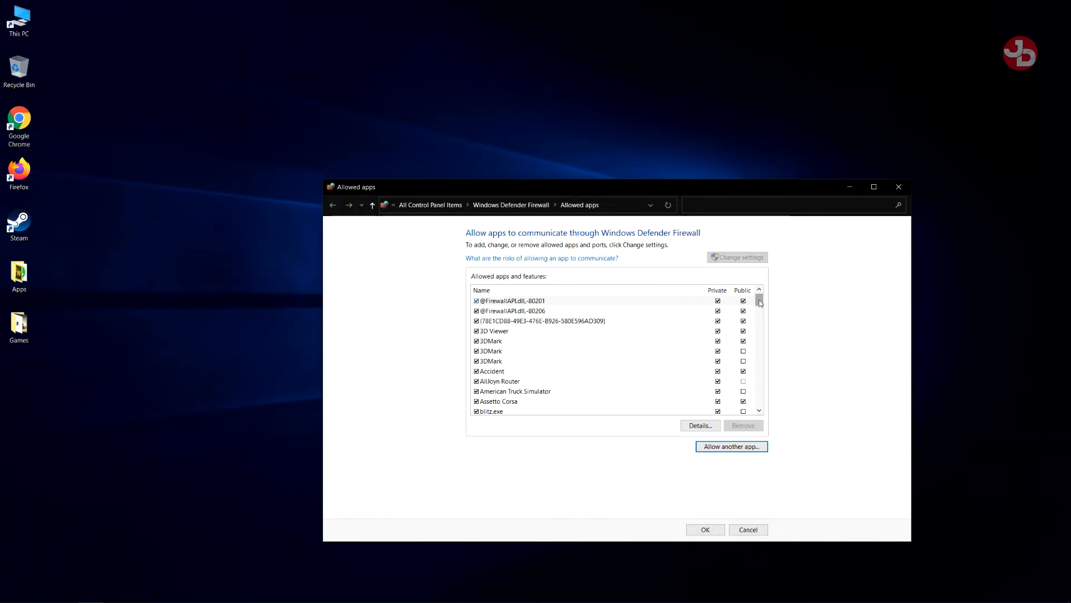
scroll(down, 3)
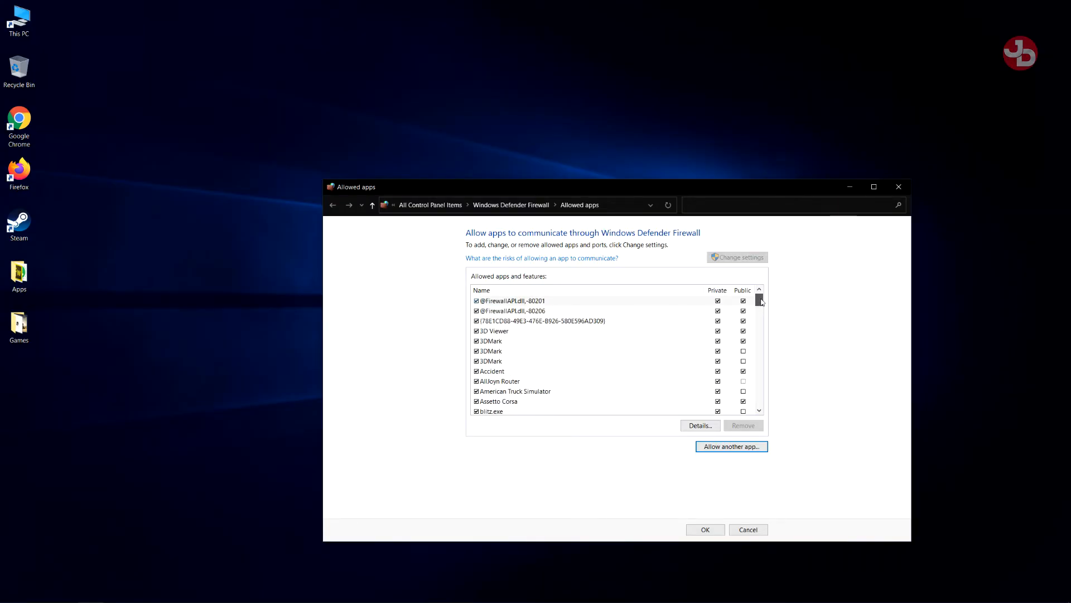
mouse_move(600, 416)
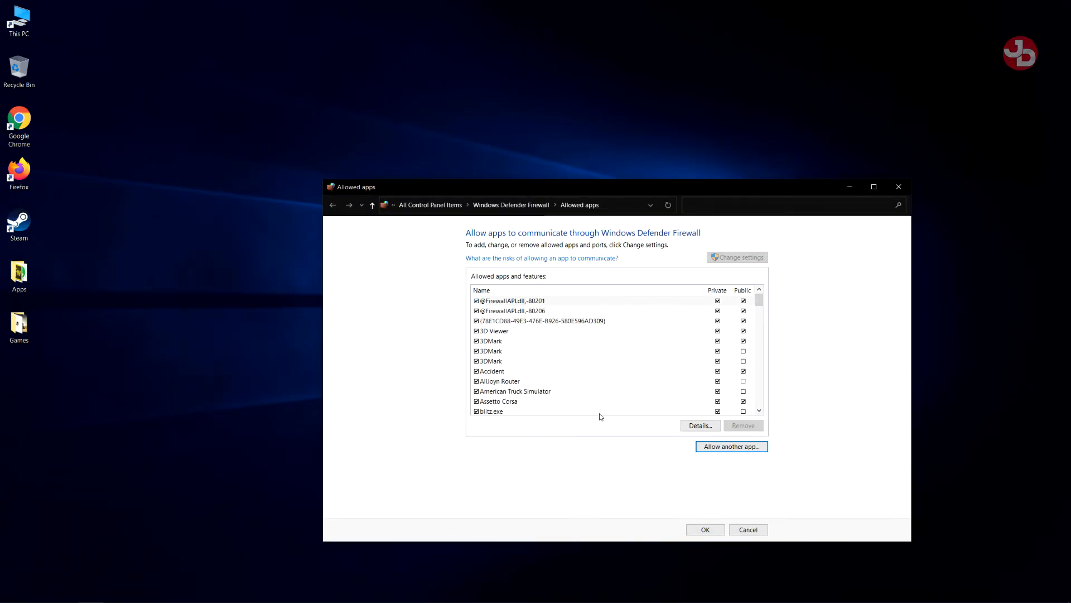